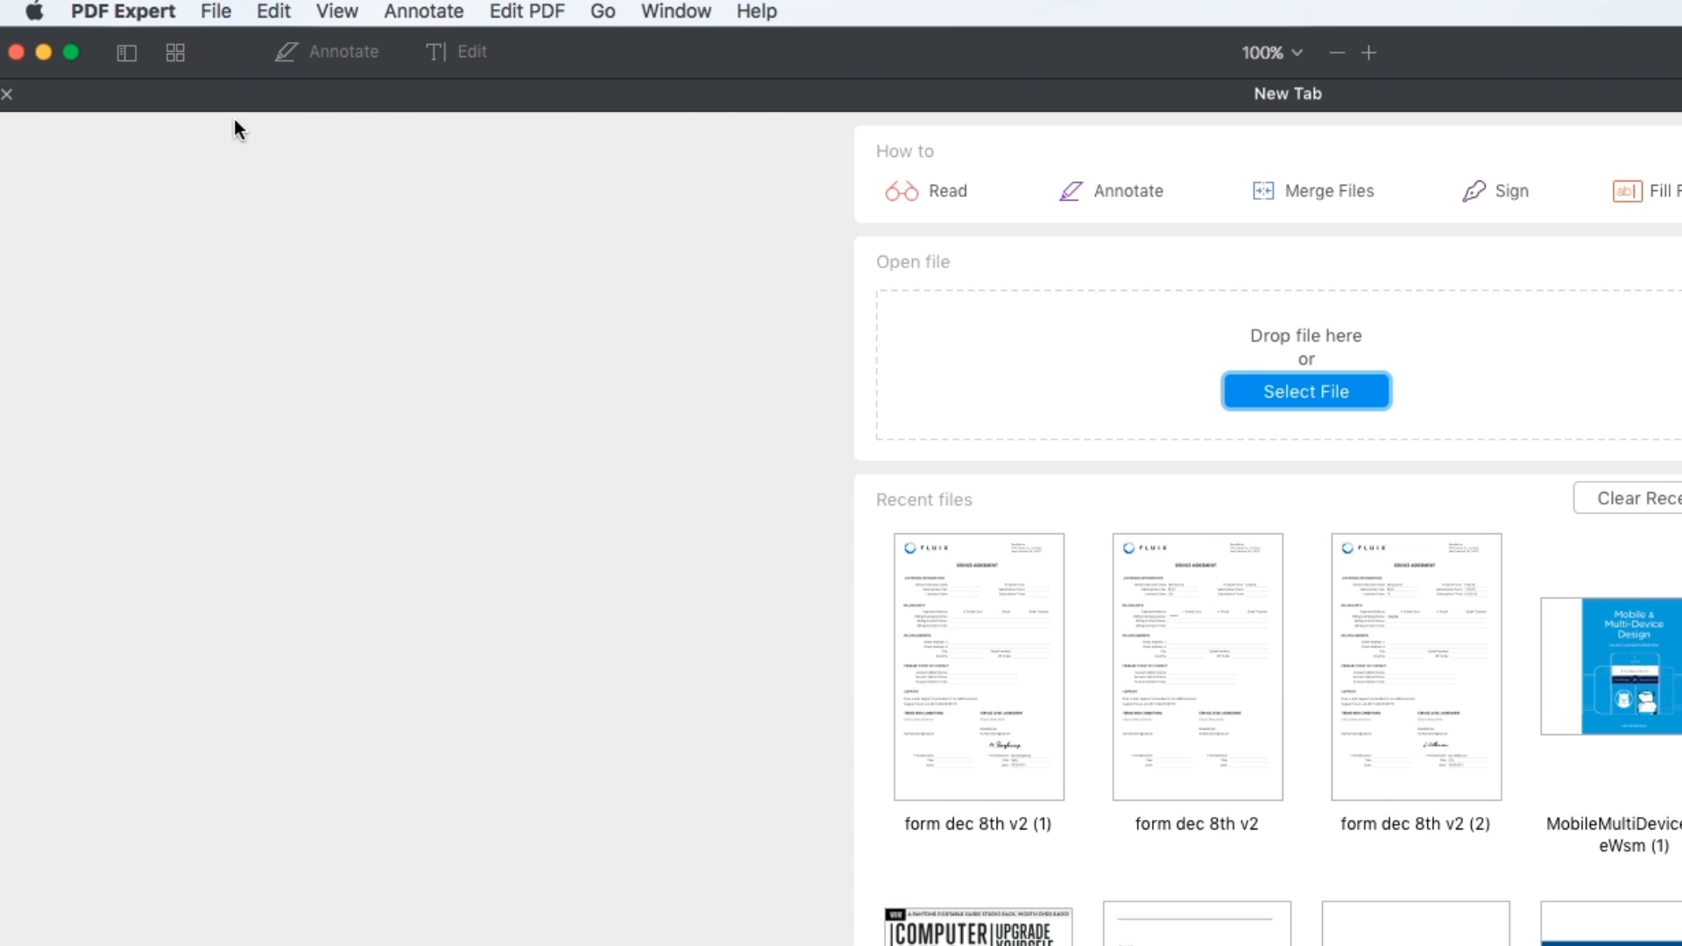
# Merge the two selected PDFs via File > Merge Files and show the result as page thumbnails
pyautogui.click(207, 12)
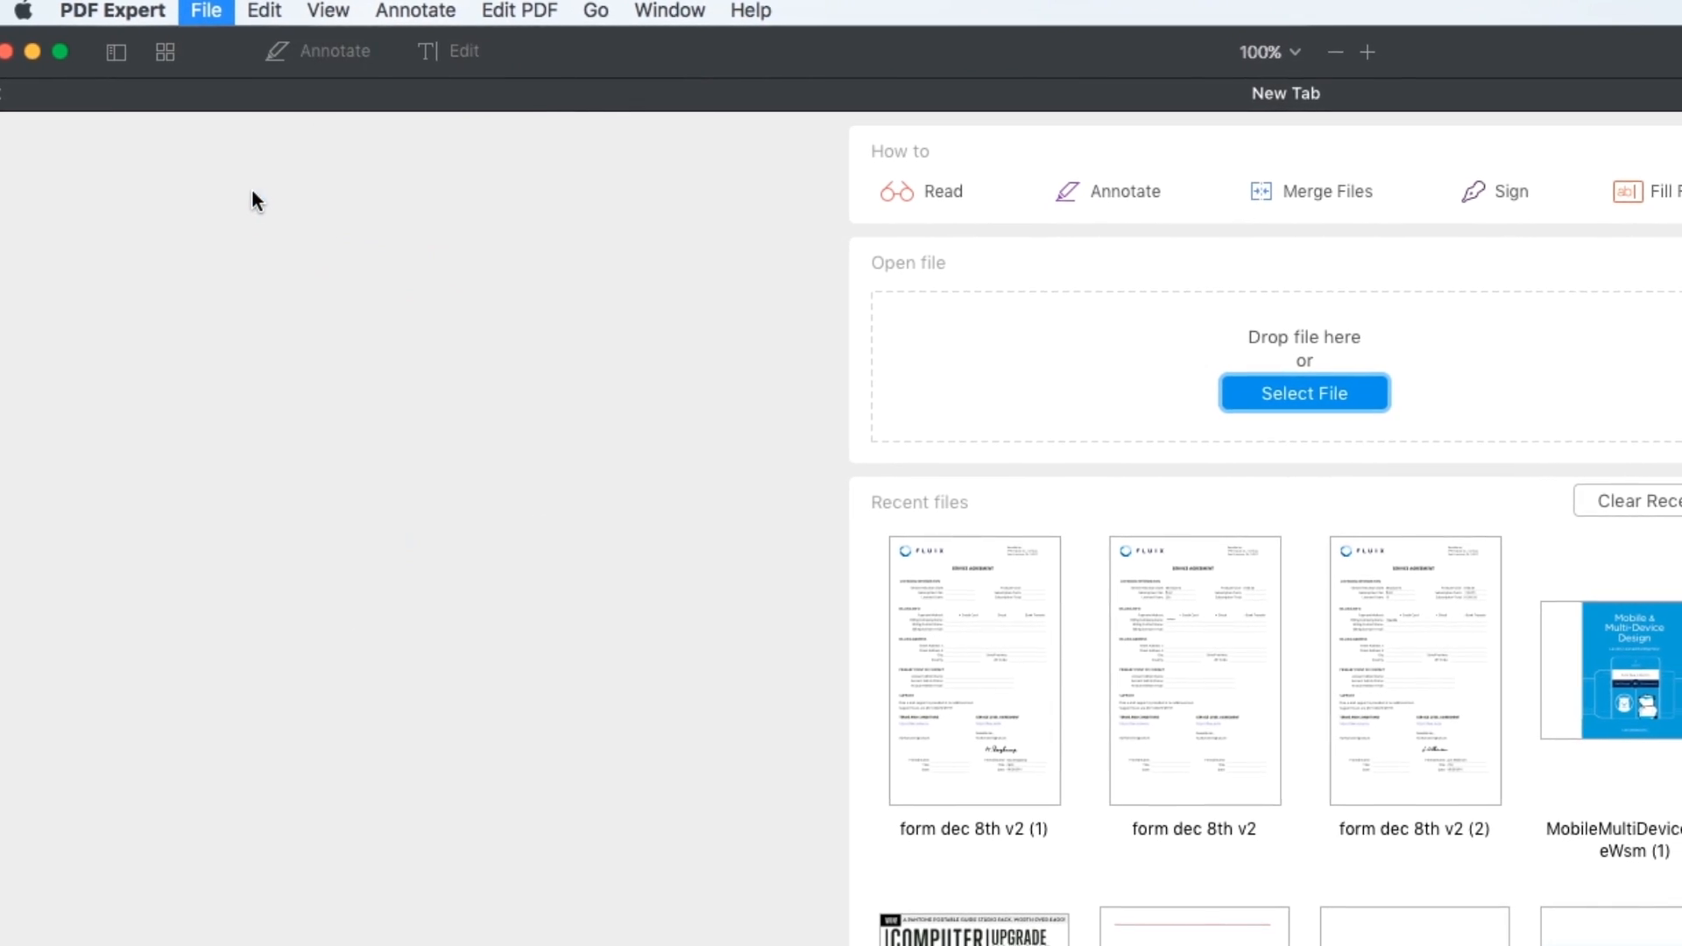
pyautogui.click(1327, 191)
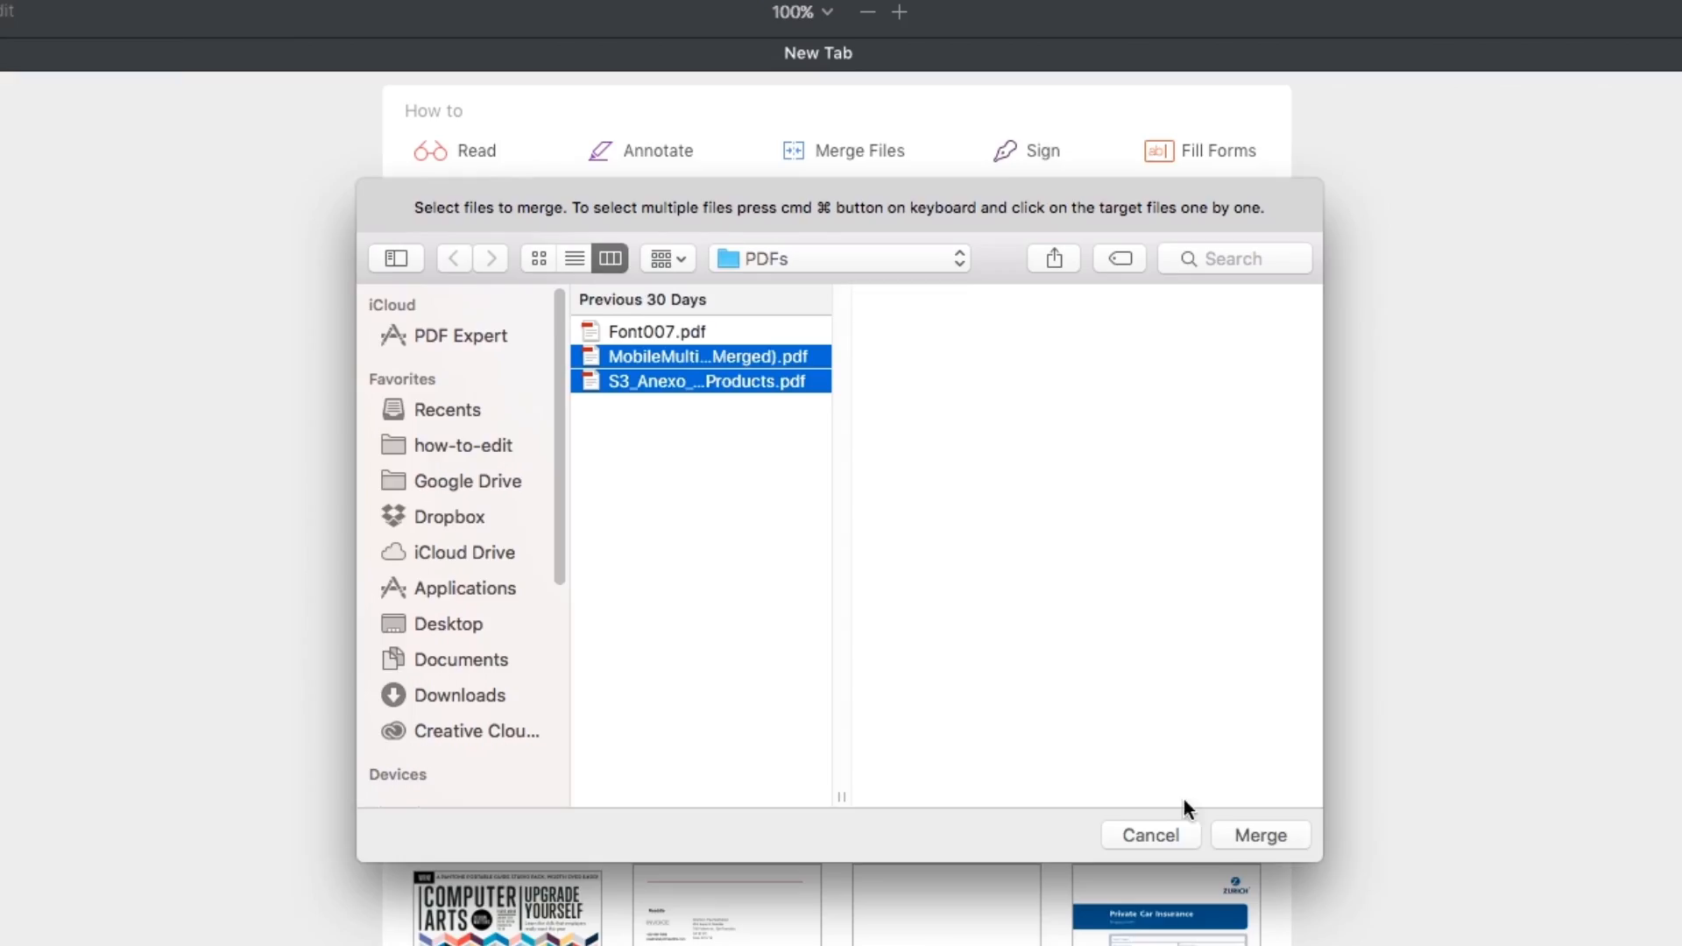
pyautogui.click(1150, 836)
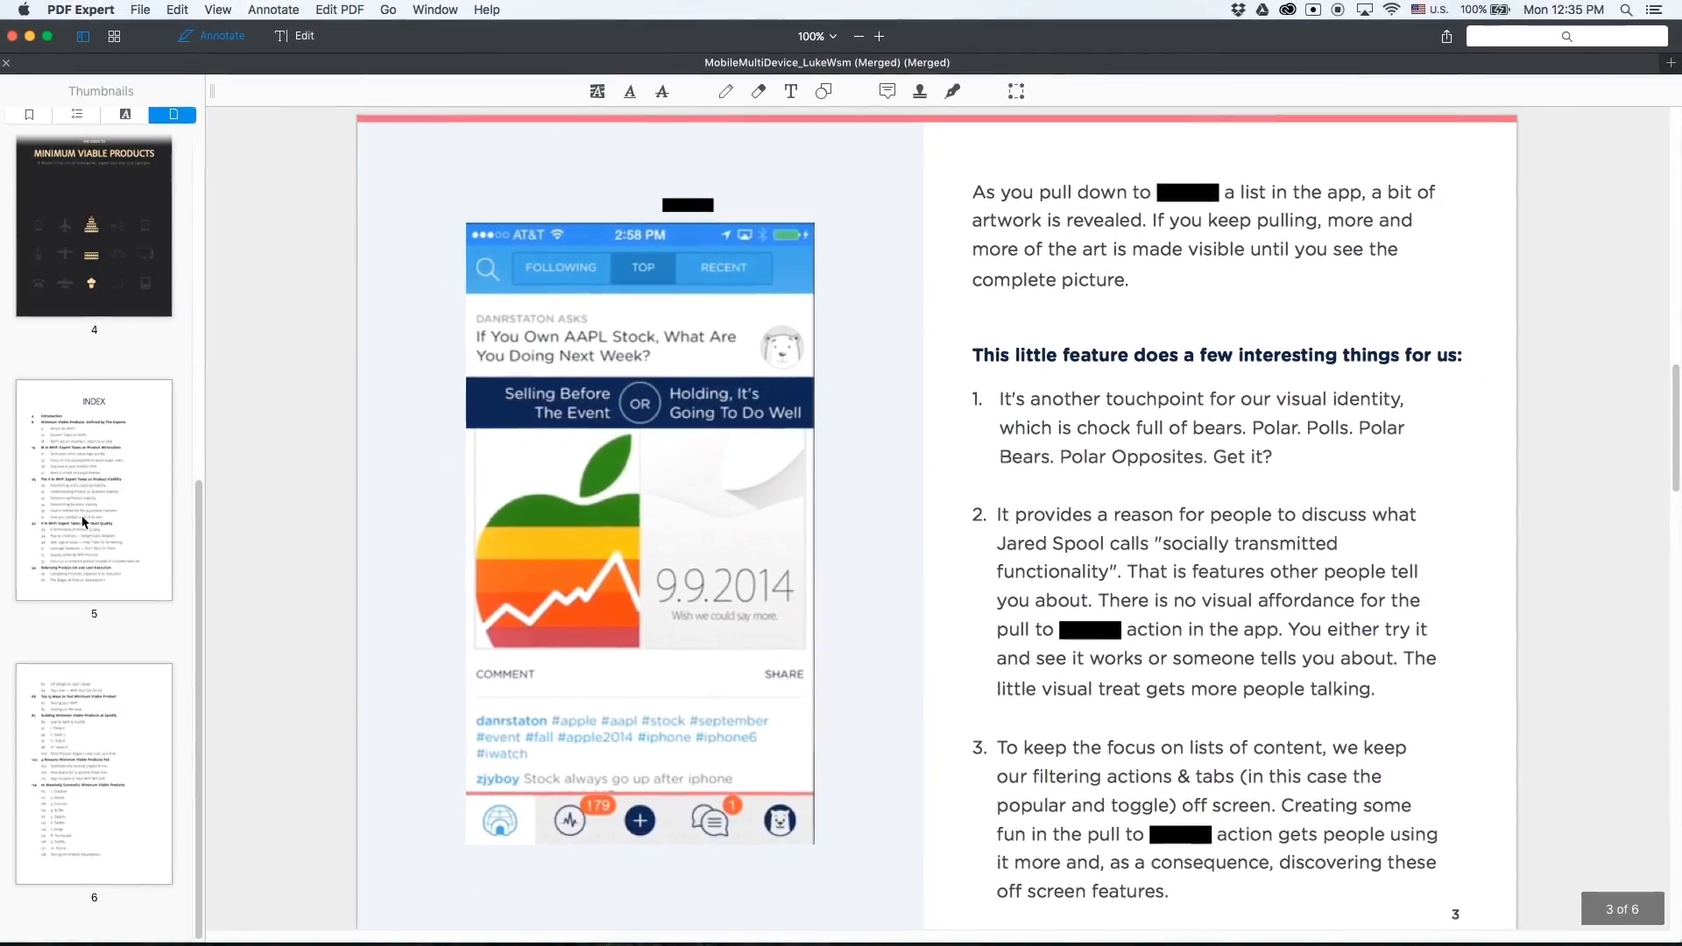
pyautogui.click(112, 35)
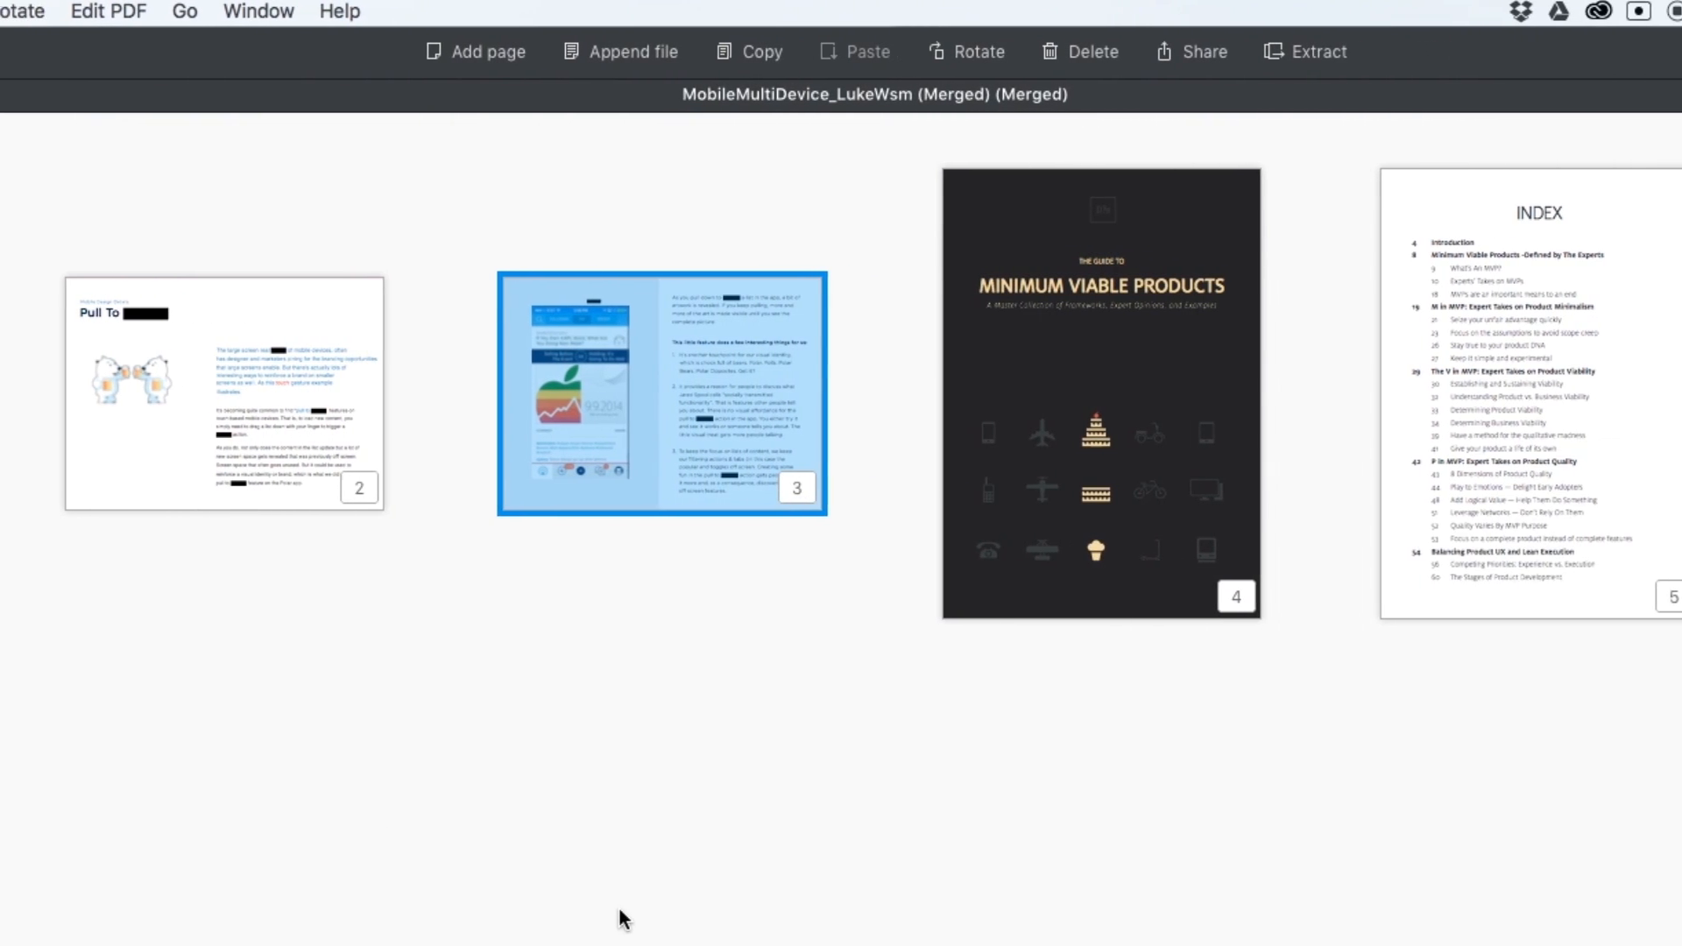
# Switch the merged document to the large page-thumbnail grid
pyautogui.click(621, 51)
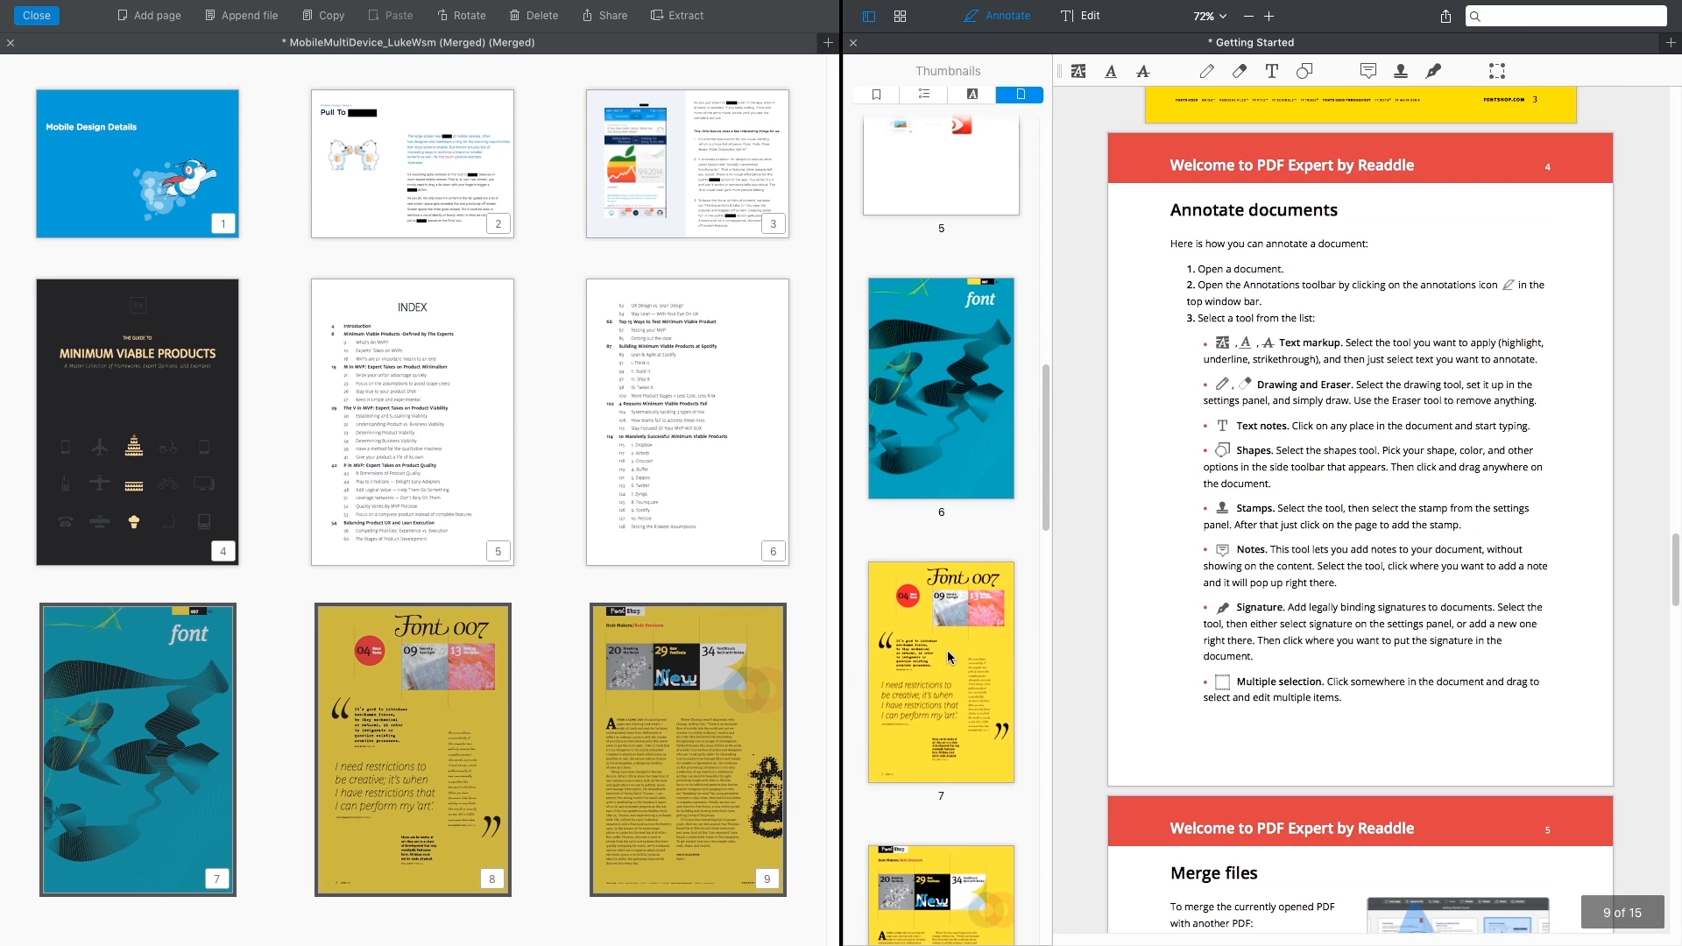
# Jump Getting Started in split view to its page 6 font cover
pyautogui.click(939, 385)
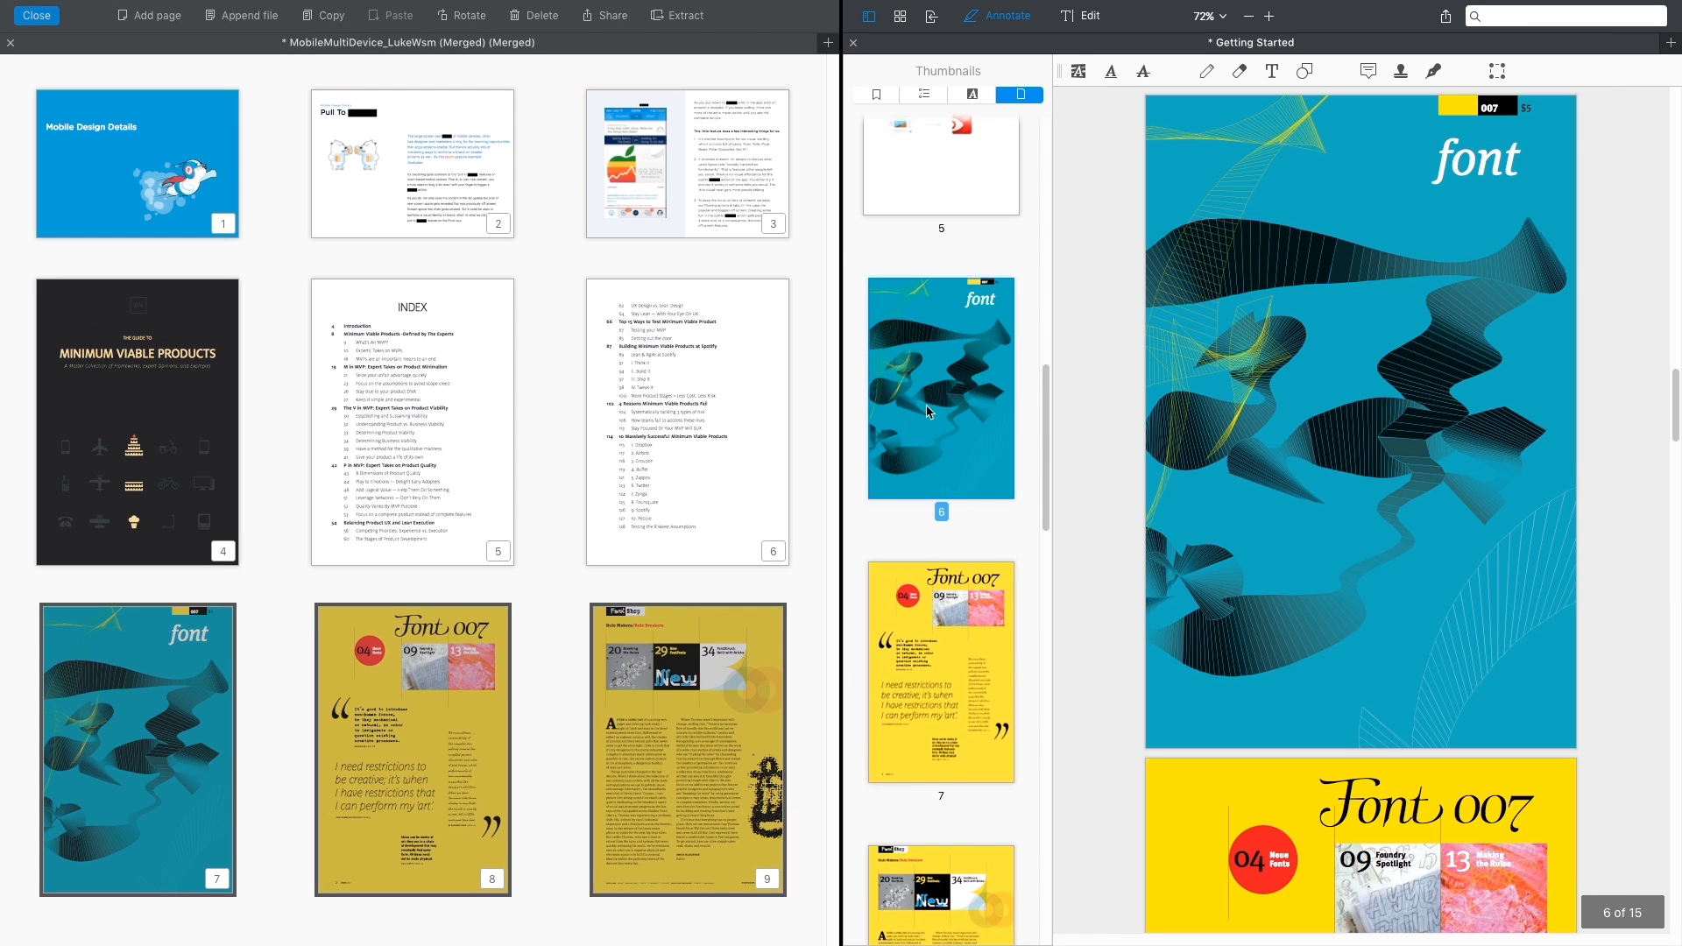